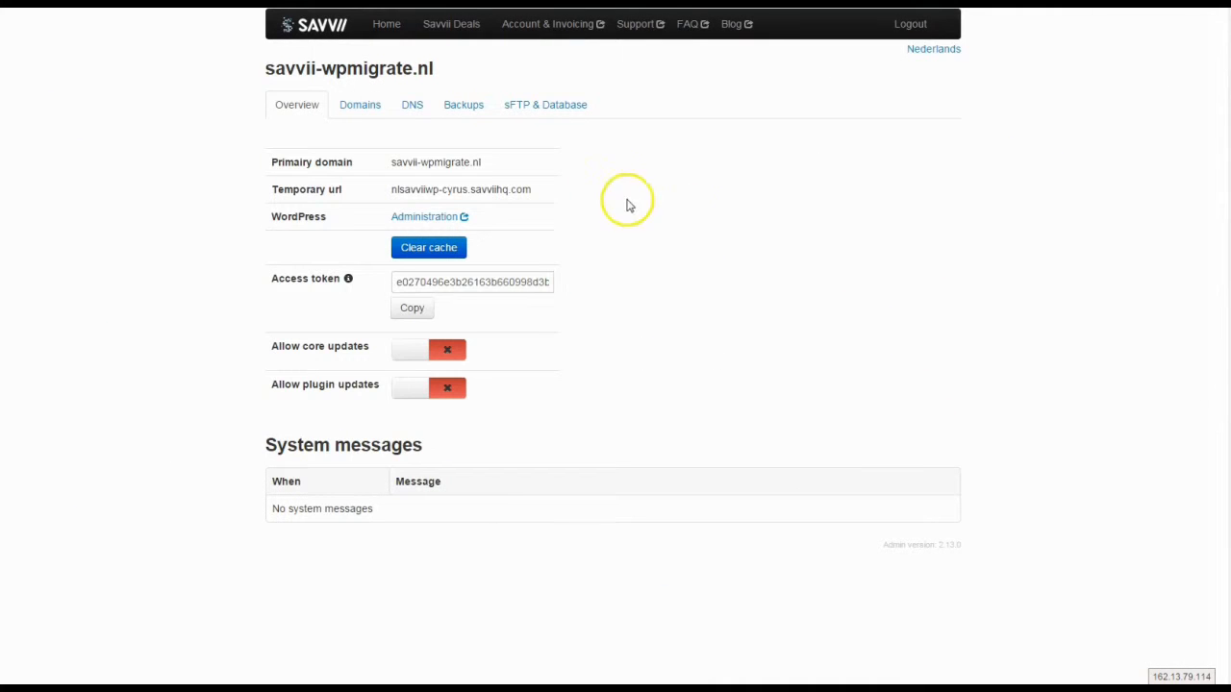
# - Leave the savvii-wpmigrate.nl site overview for the Computer drives view
pyautogui.click(412, 104)
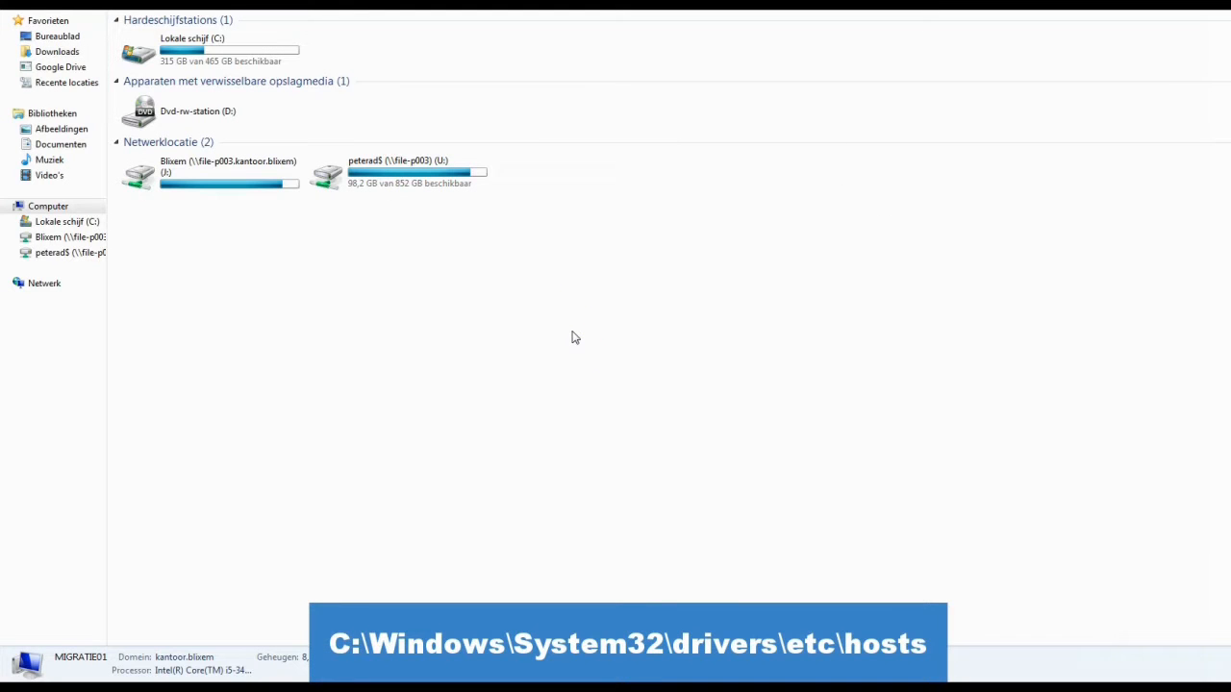
# - Browse C:\Windows\System32\drivers\etc and edit the hosts file with Notepad++
pyautogui.click(212, 50)
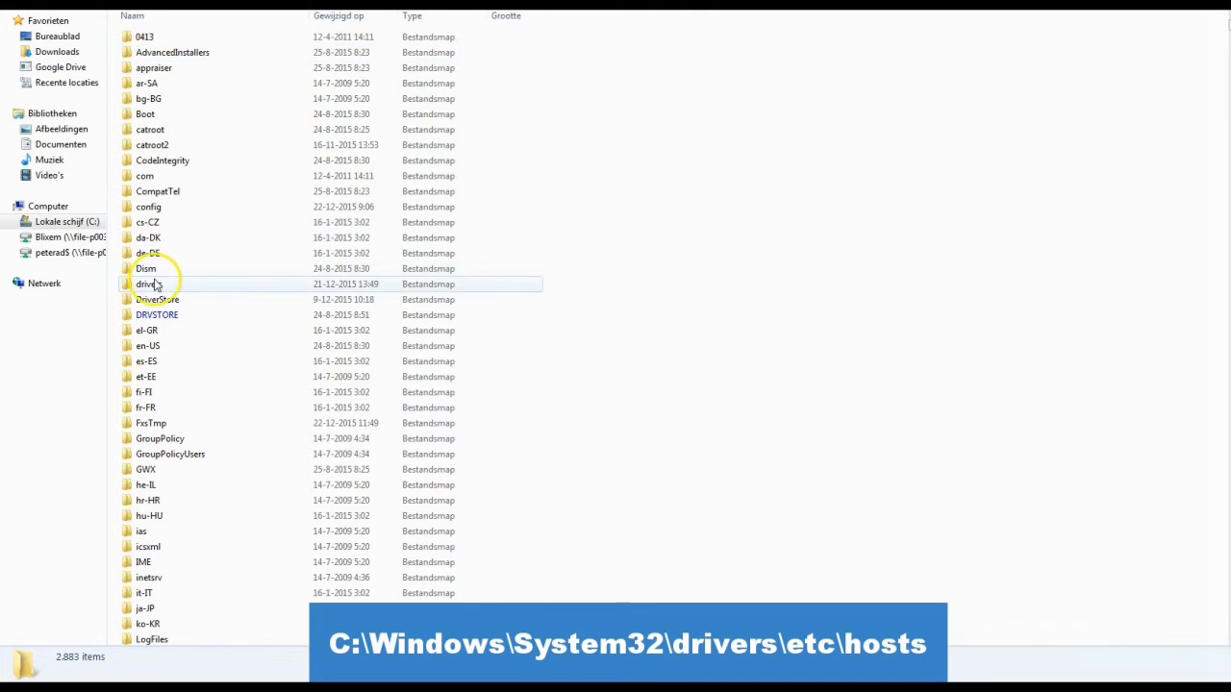
pyautogui.doubleClick(146, 285)
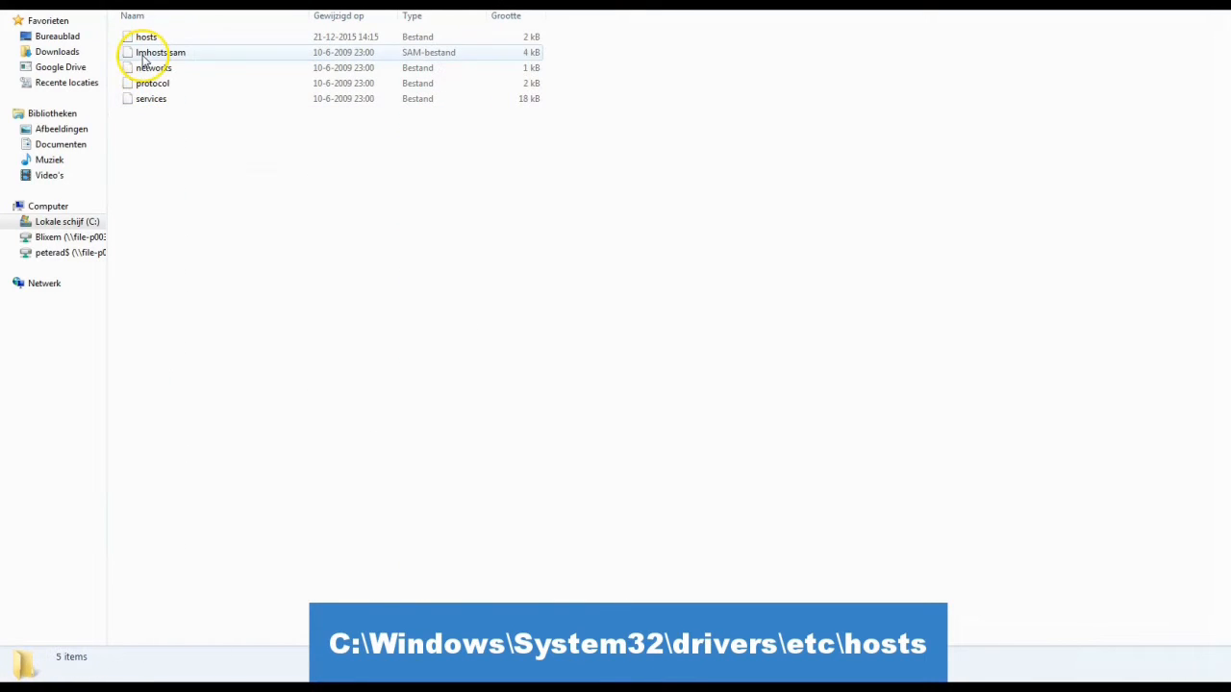
pyautogui.rightClick(146, 36)
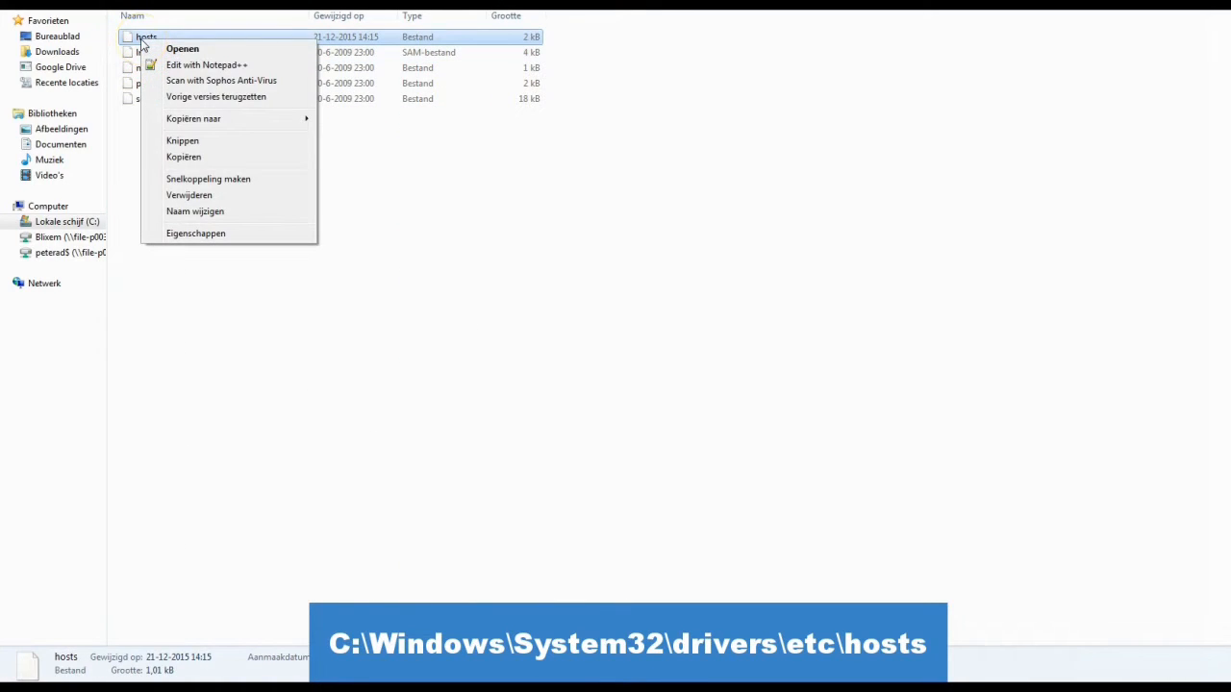
pyautogui.moveTo(206, 66)
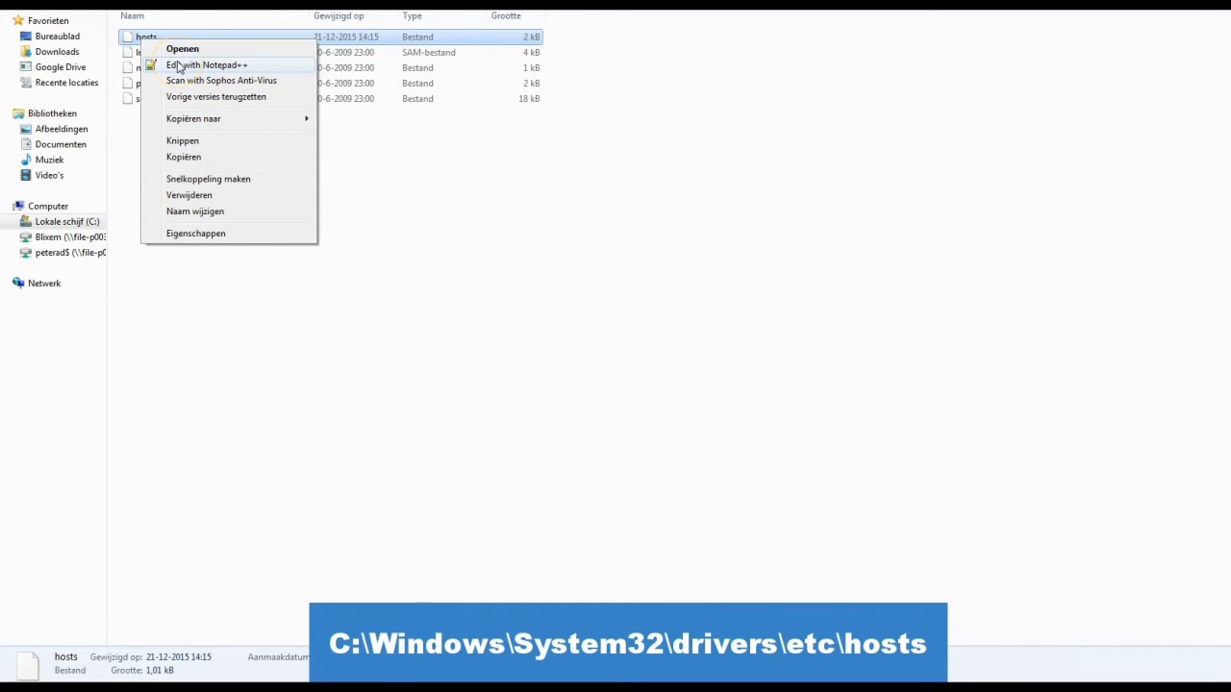
pyautogui.click(207, 65)
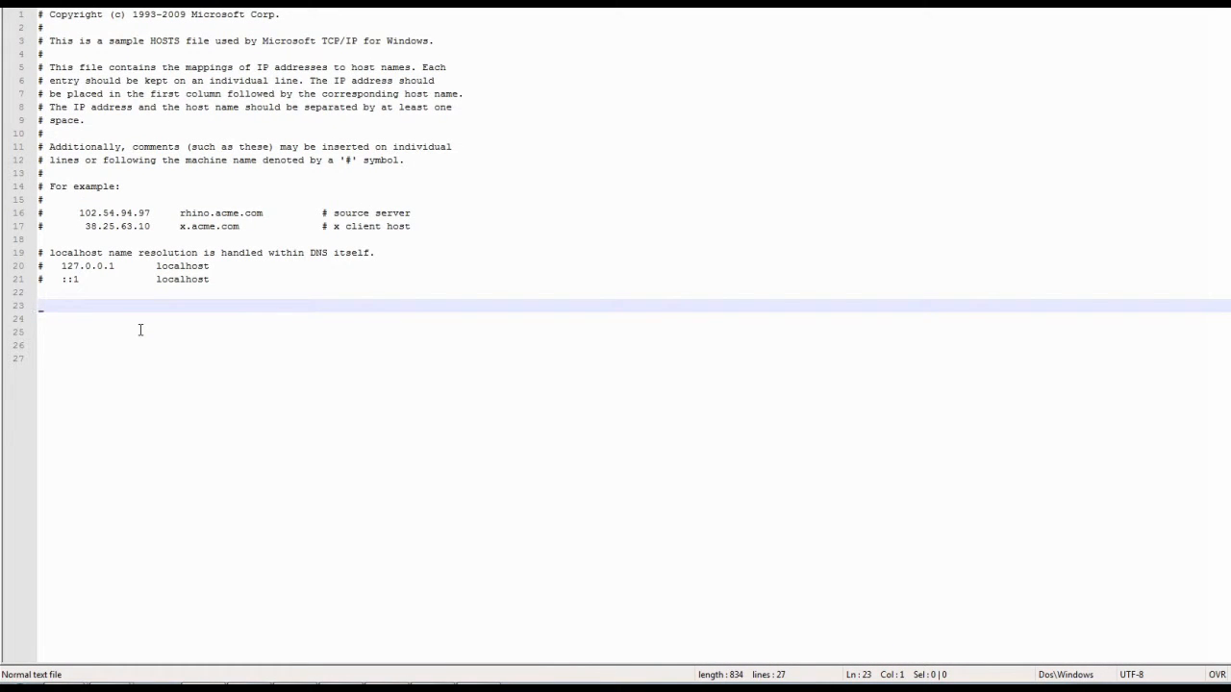
pyautogui.write('78')
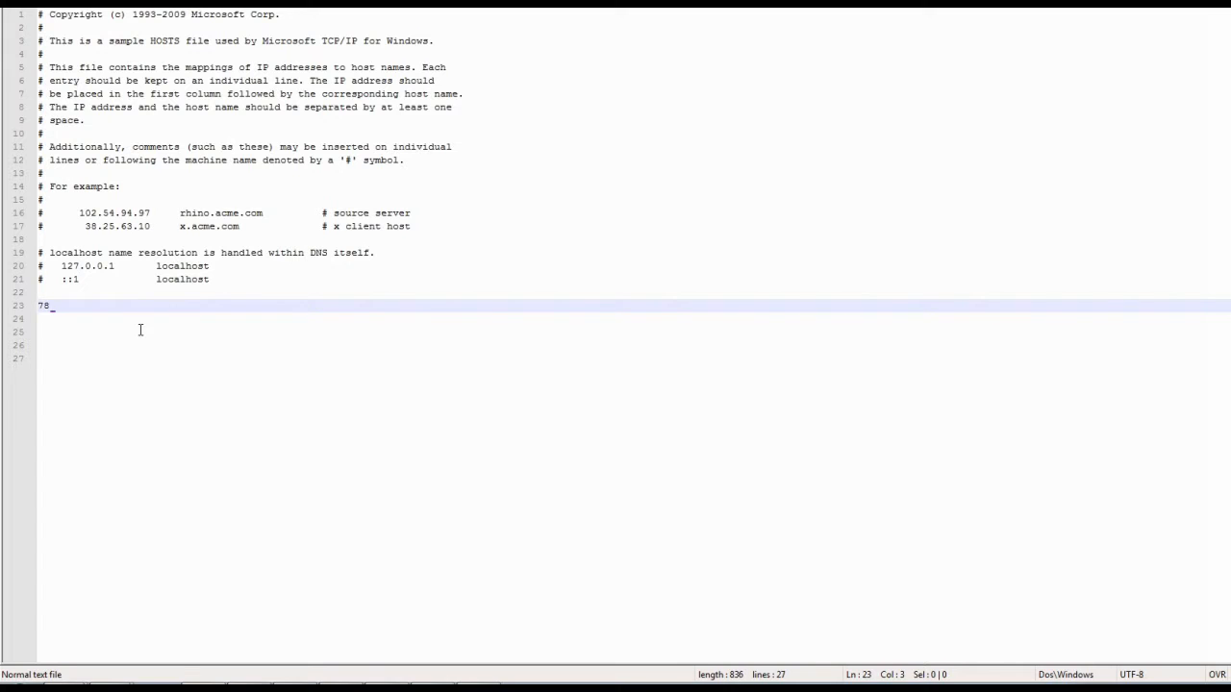
pyautogui.write('.136.17.172 savv')
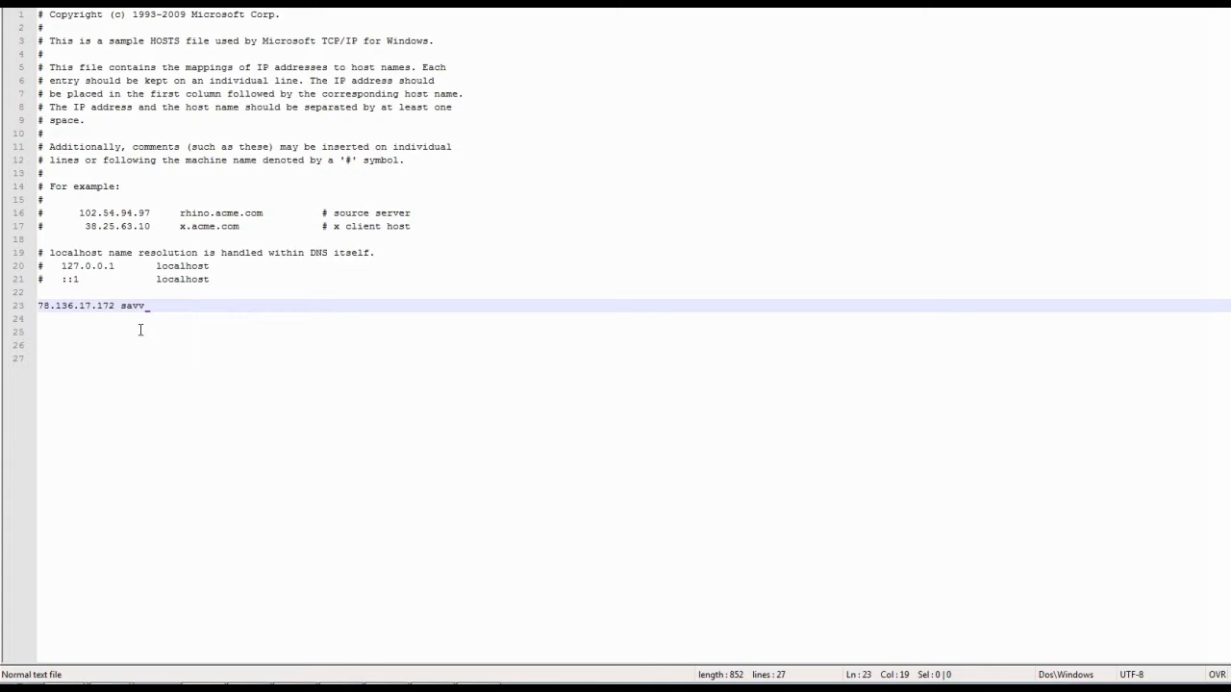
pyautogui.write('ii-wpmigrat')
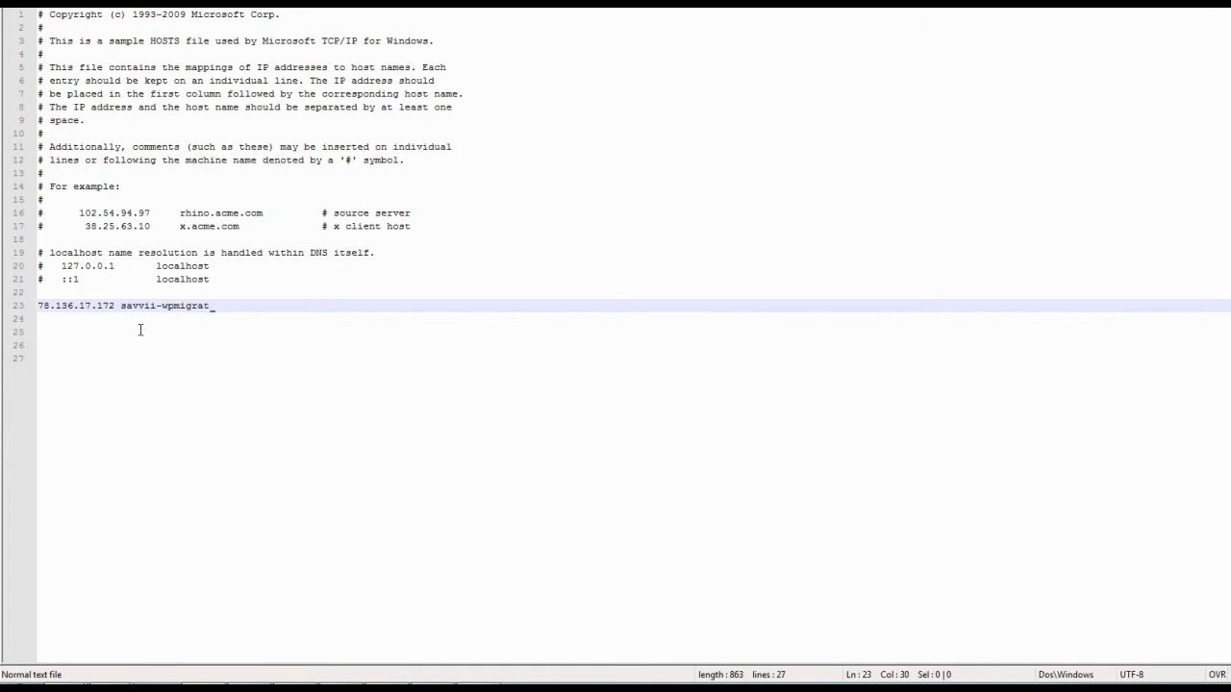
pyautogui.write('e.nl www.savvii-wpmigrate.nl')
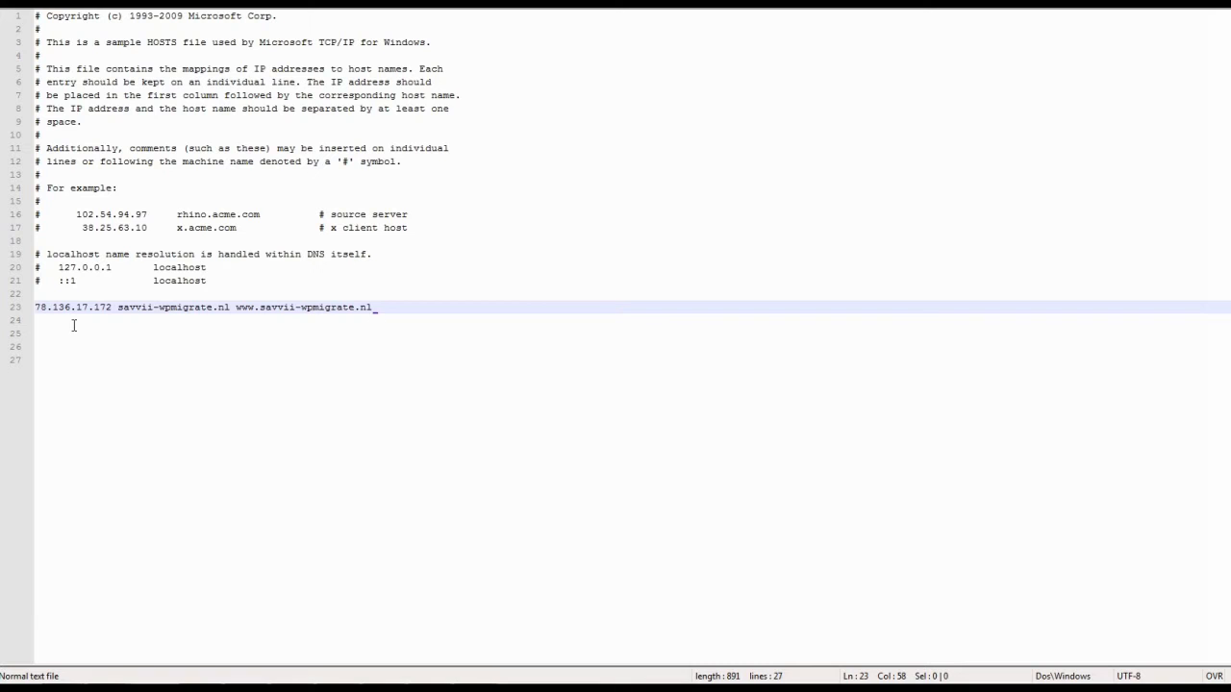
pyautogui.click(9, 685)
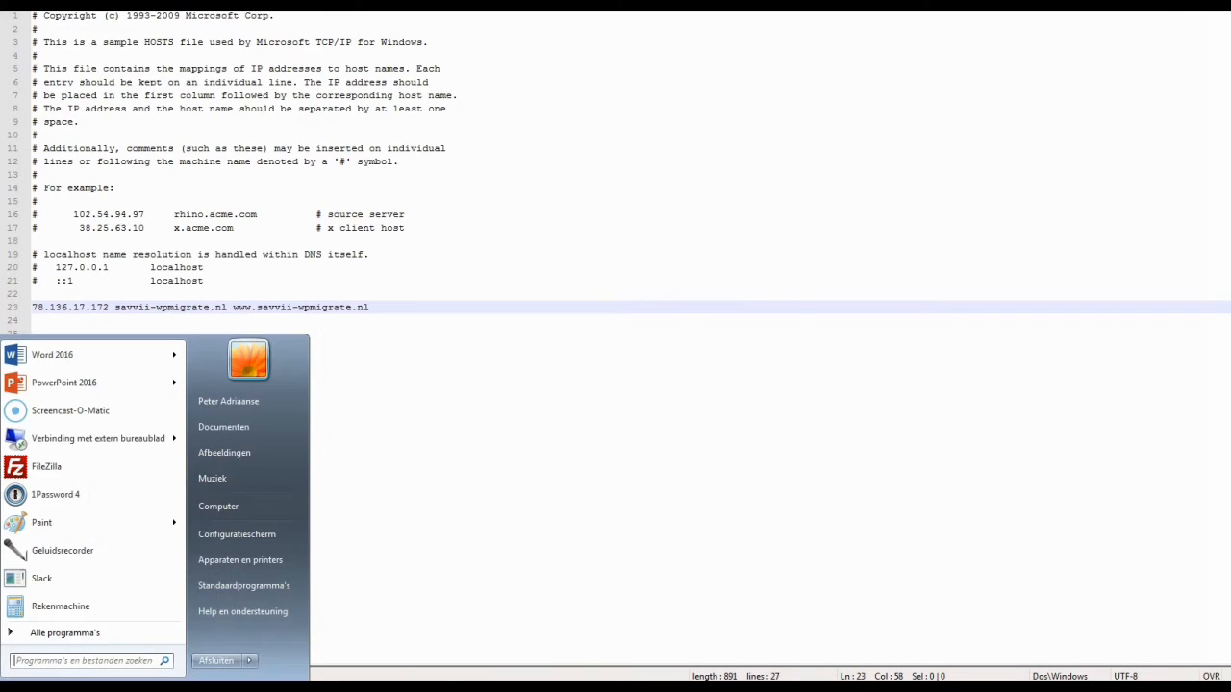
# - Launch cmd from the Start search and begin a ping of the savvii domain
pyautogui.write('cmd')
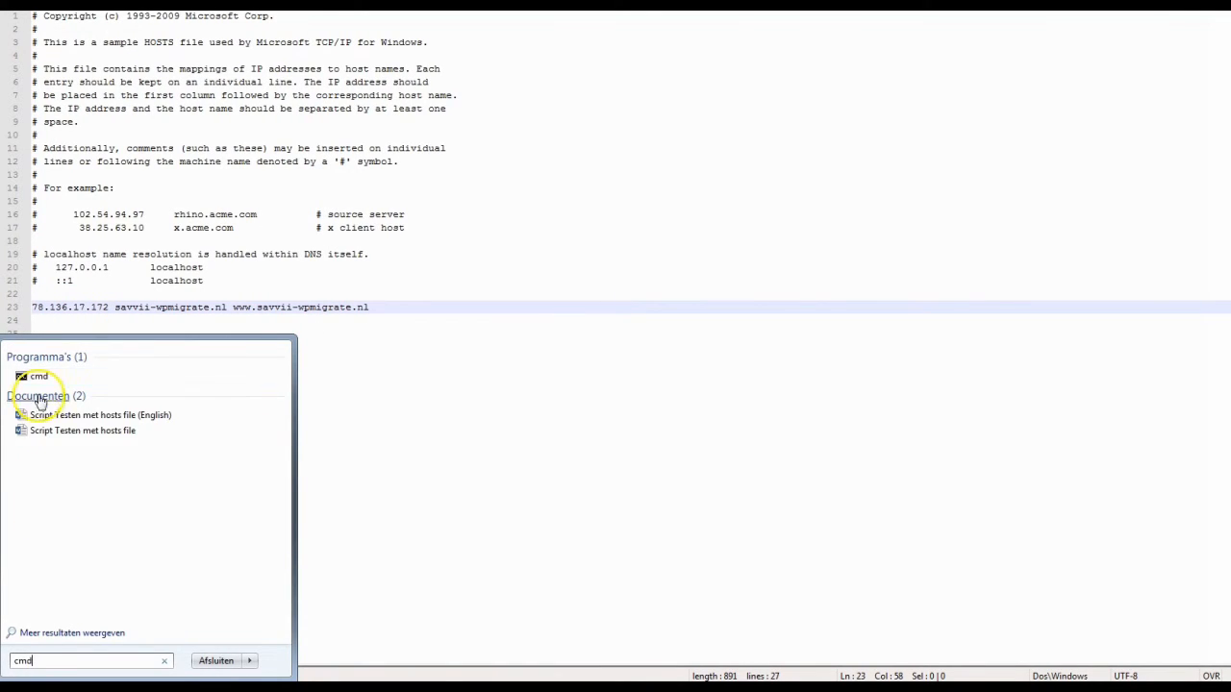
pyautogui.click(38, 375)
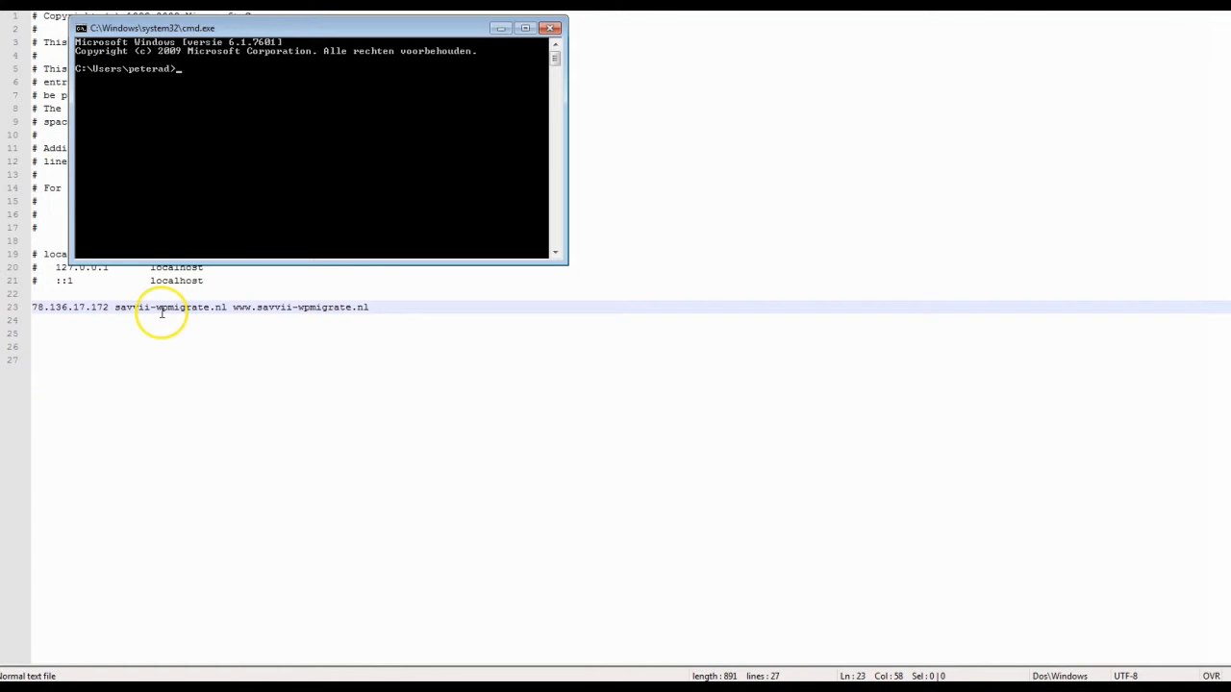
pyautogui.write('ping sa')
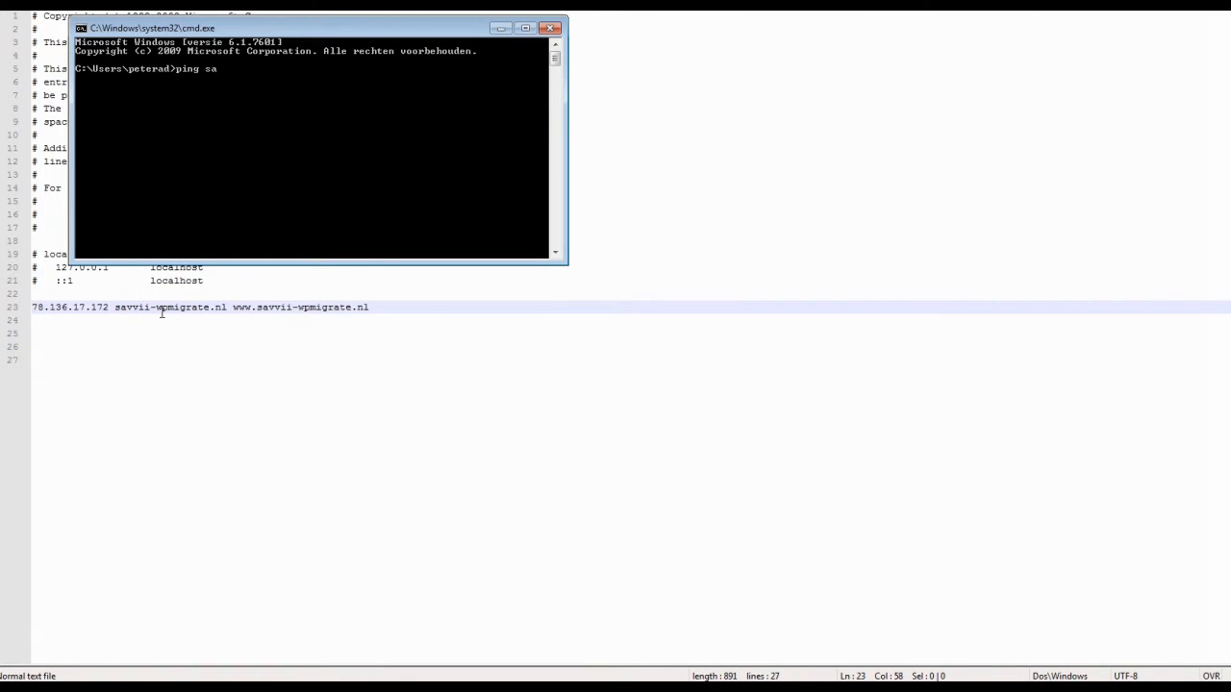